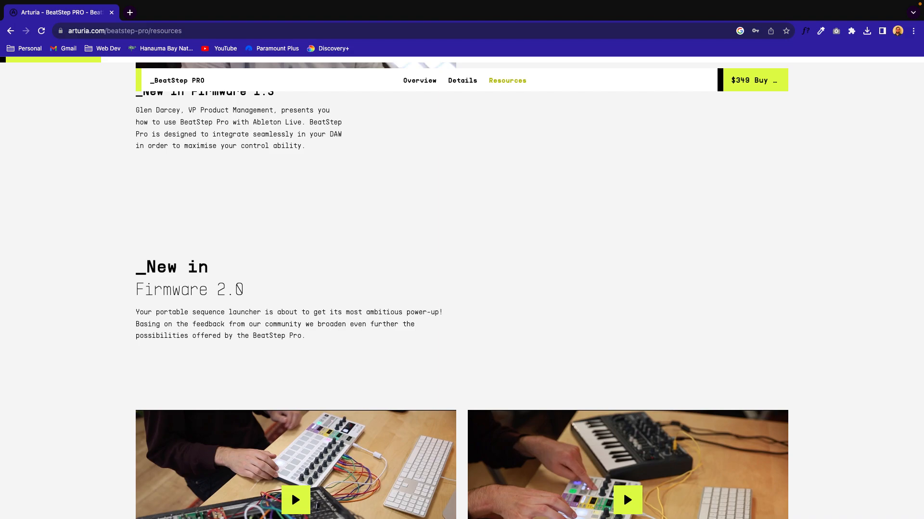
mouse_move(216, 408)
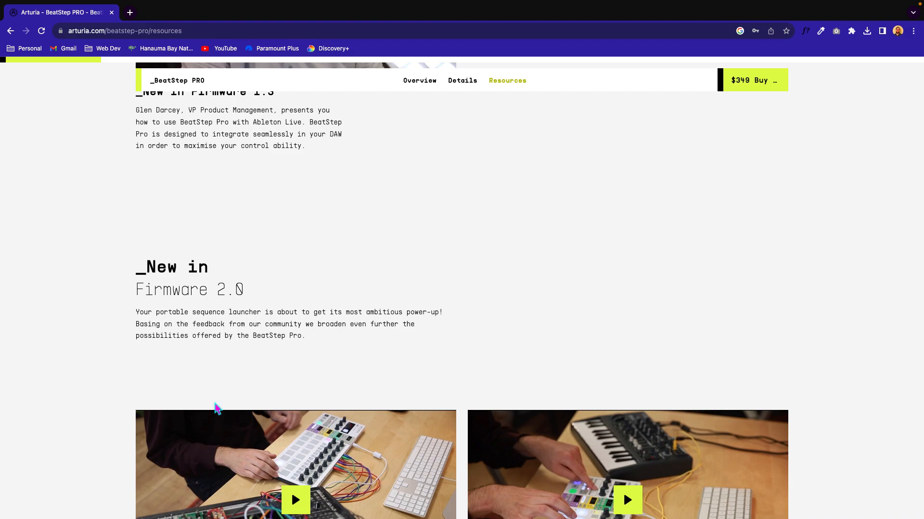
mouse_move(151, 87)
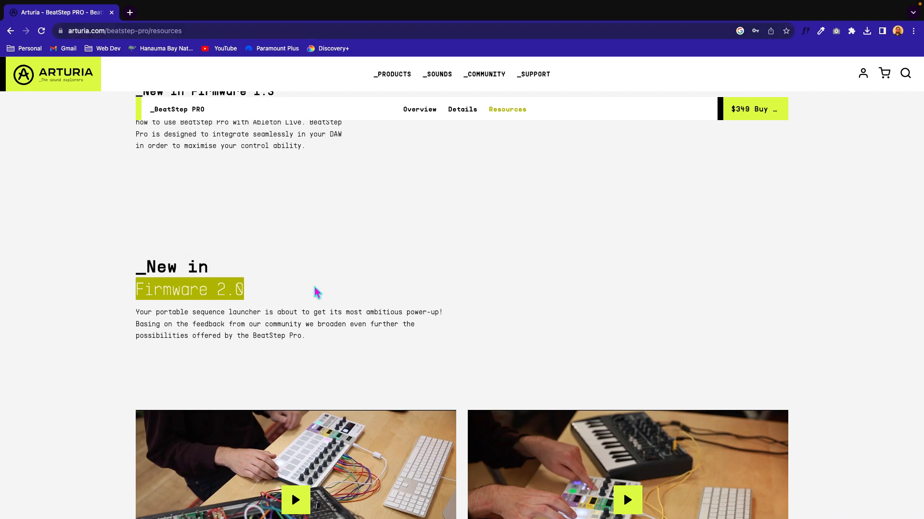
Scroll the BeatStep PRO resources page past Firmware 2.0 down to the Videos carousel.
scroll("down", 3)
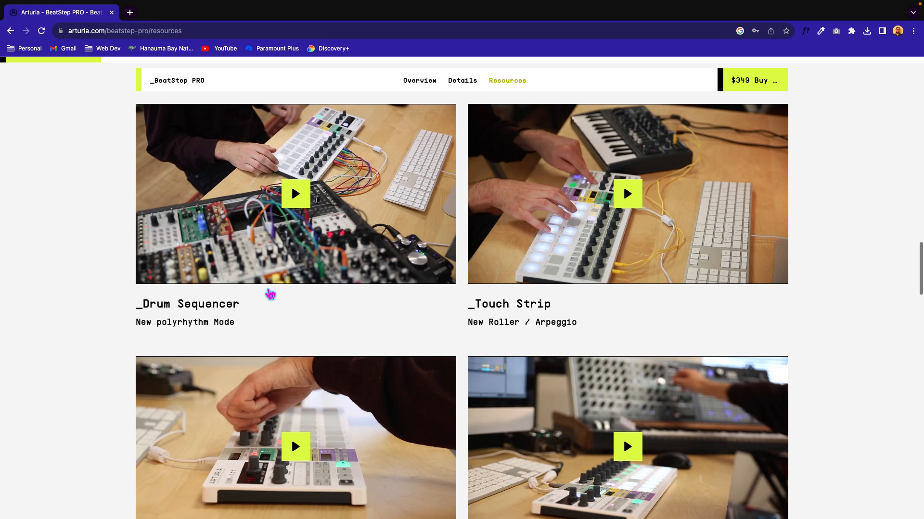
scroll("down", 3)
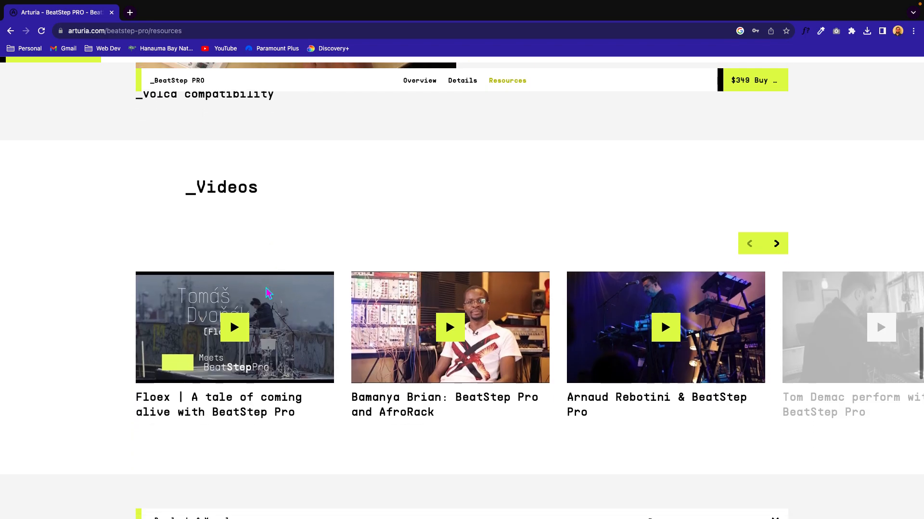
scroll("down", 3)
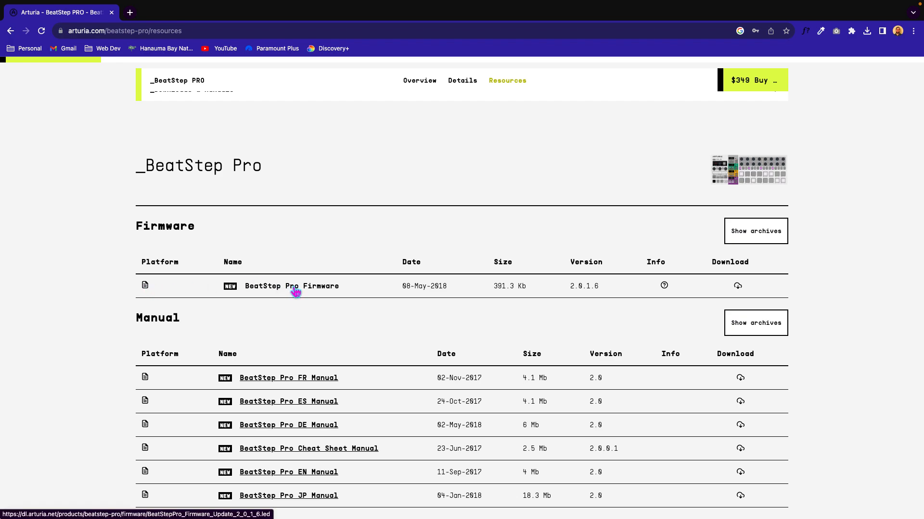
mouse_move(265, 266)
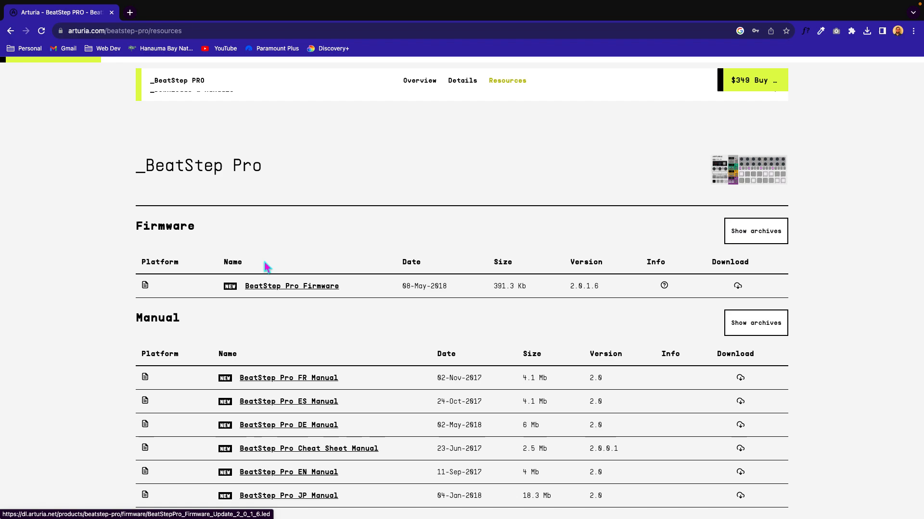
mouse_move(438, 146)
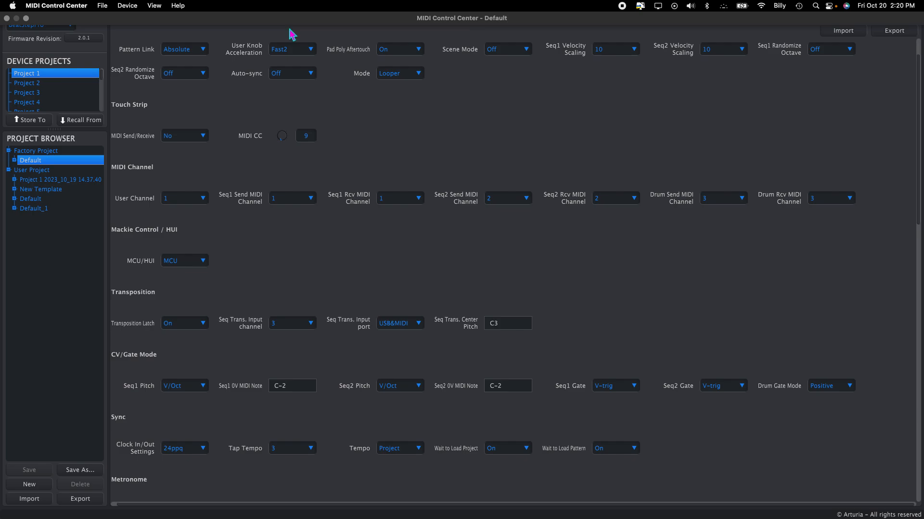
View the BeatStep Pro ControllerMap, check firmware revision 2.0.1 and cancel the upgrade prompt.
left_click(326, 12)
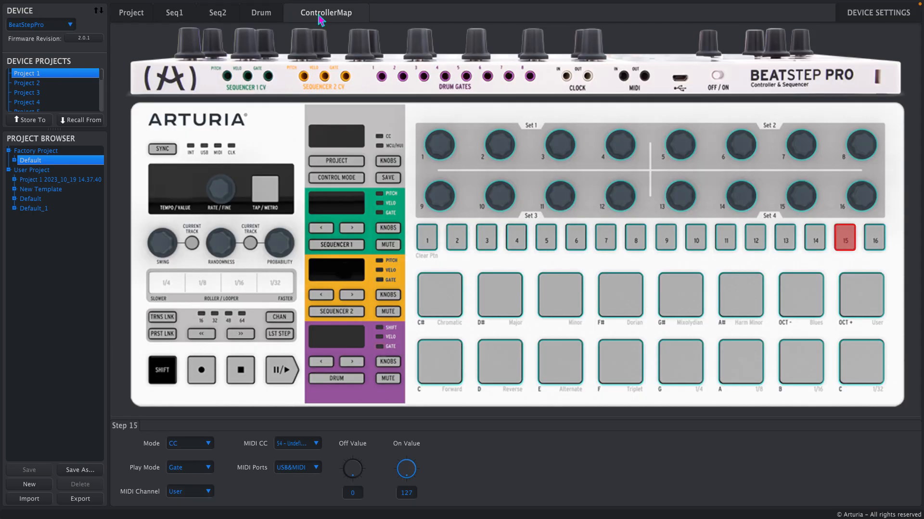
mouse_move(140, 259)
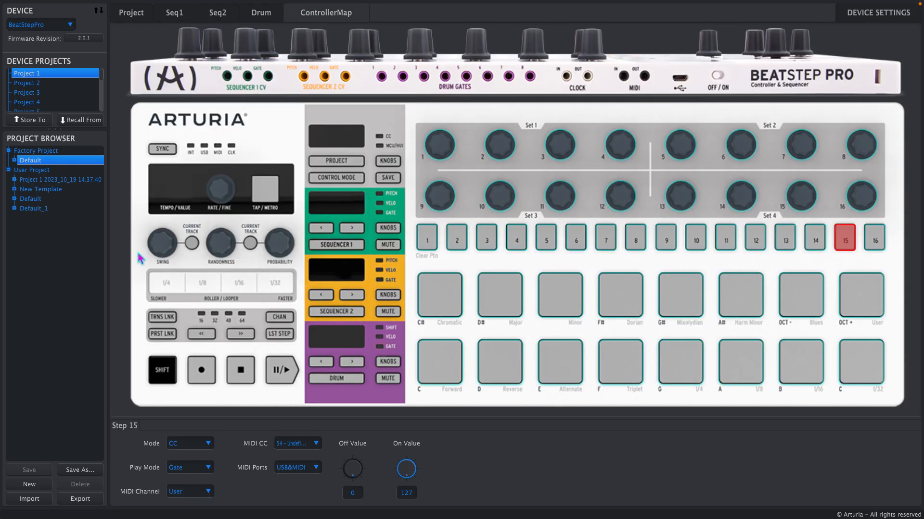
mouse_move(91, 44)
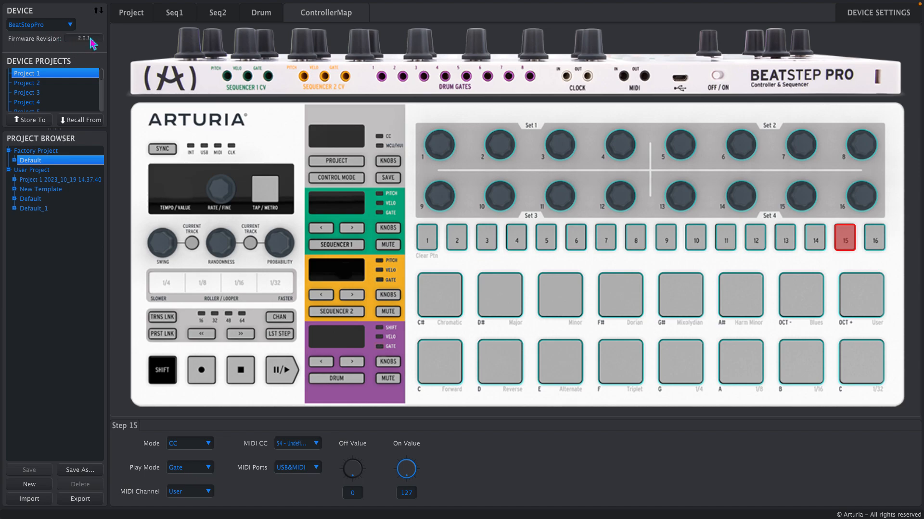
mouse_move(91, 42)
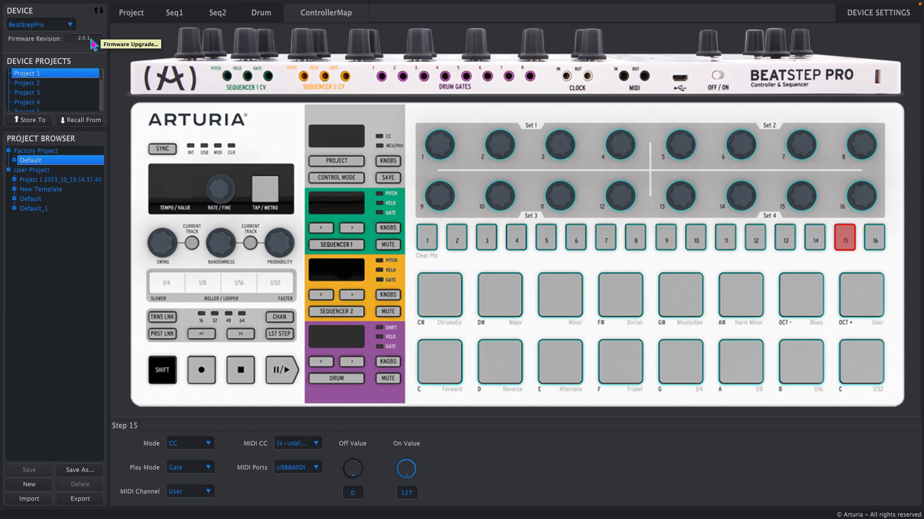
left_click(130, 43)
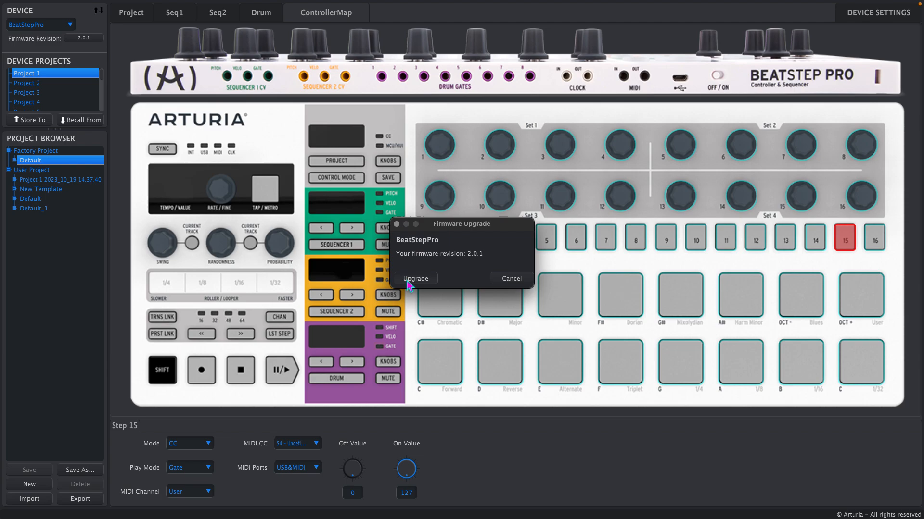
left_click(510, 278)
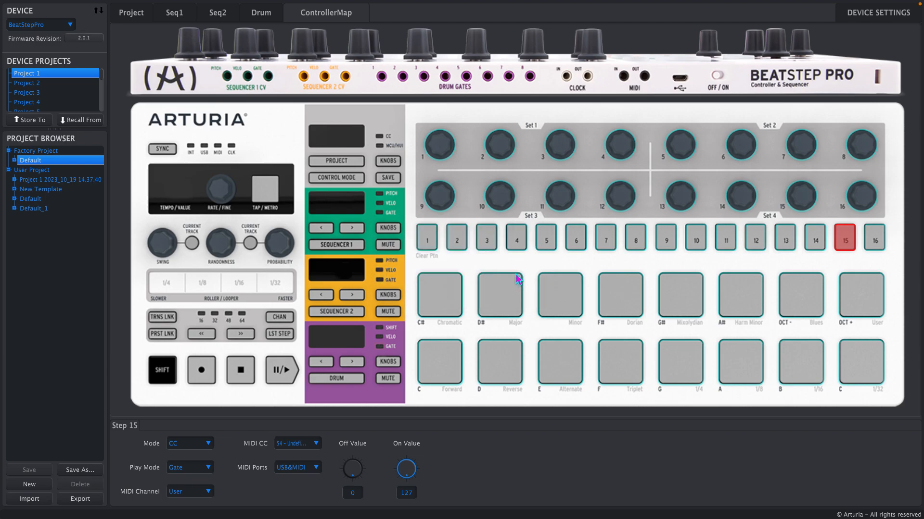
mouse_move(300, 89)
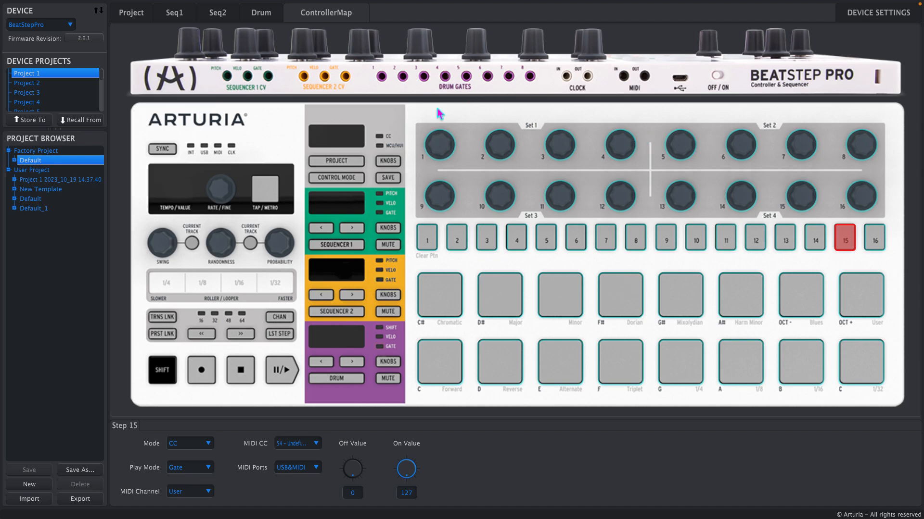
left_click(618, 297)
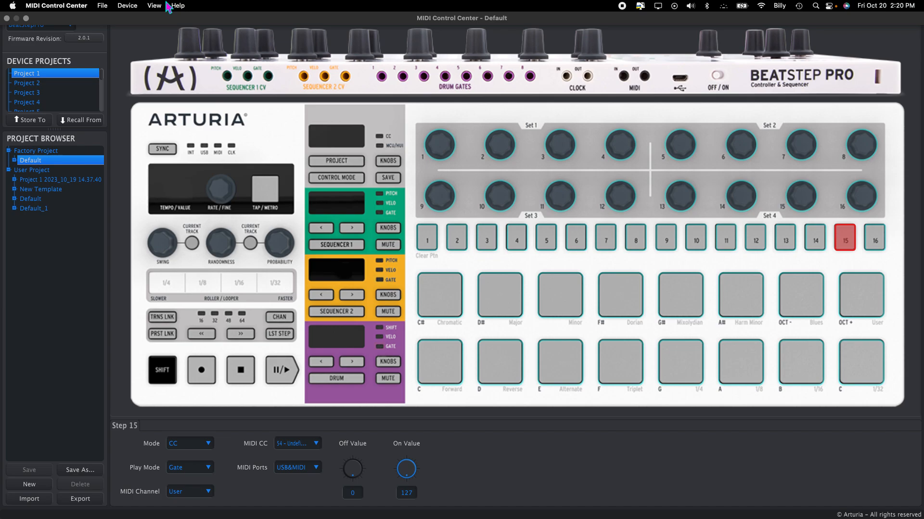
mouse_move(149, 50)
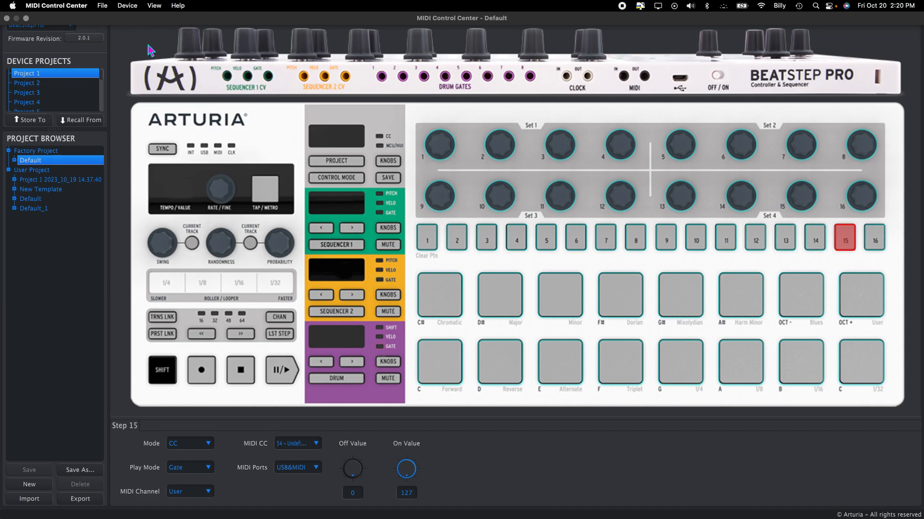
mouse_move(804, 94)
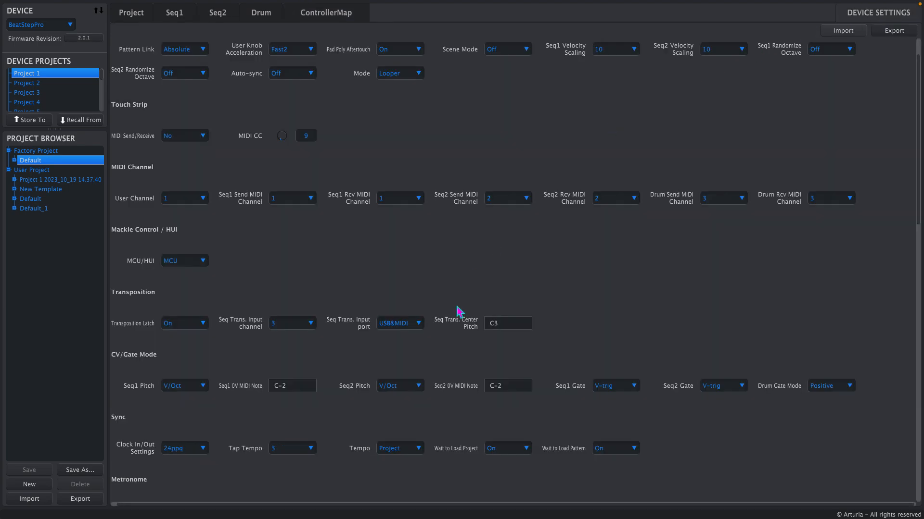
mouse_move(272, 195)
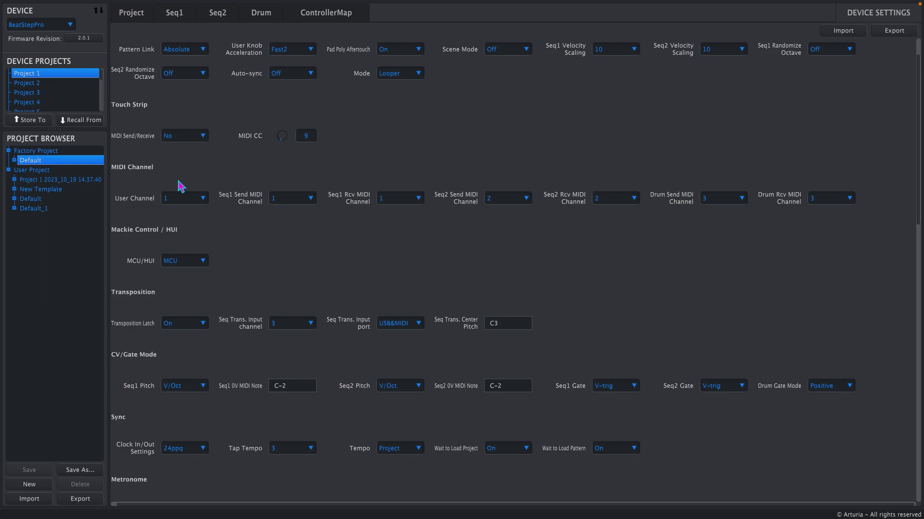
mouse_move(227, 203)
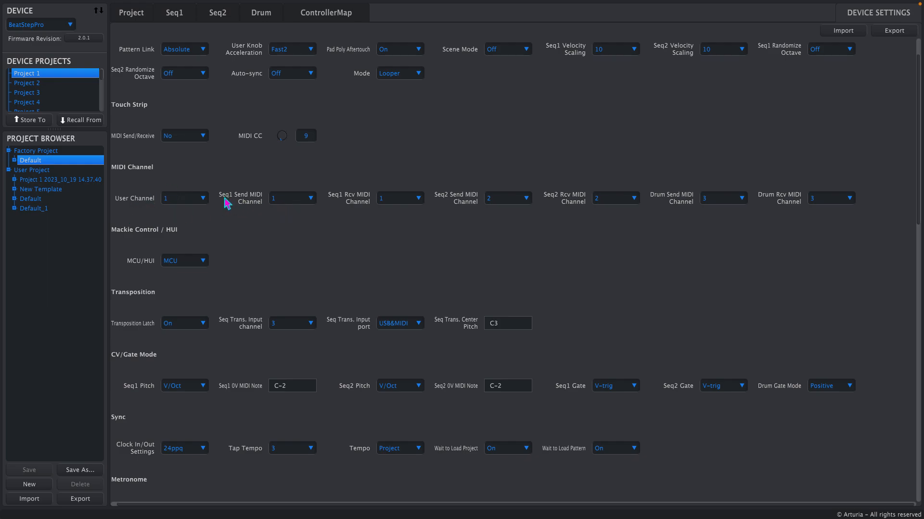
mouse_move(411, 189)
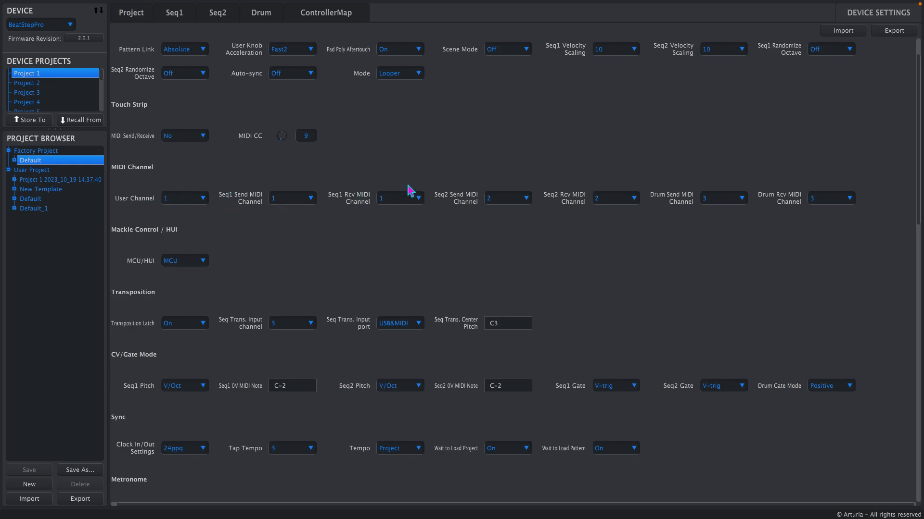
mouse_move(681, 208)
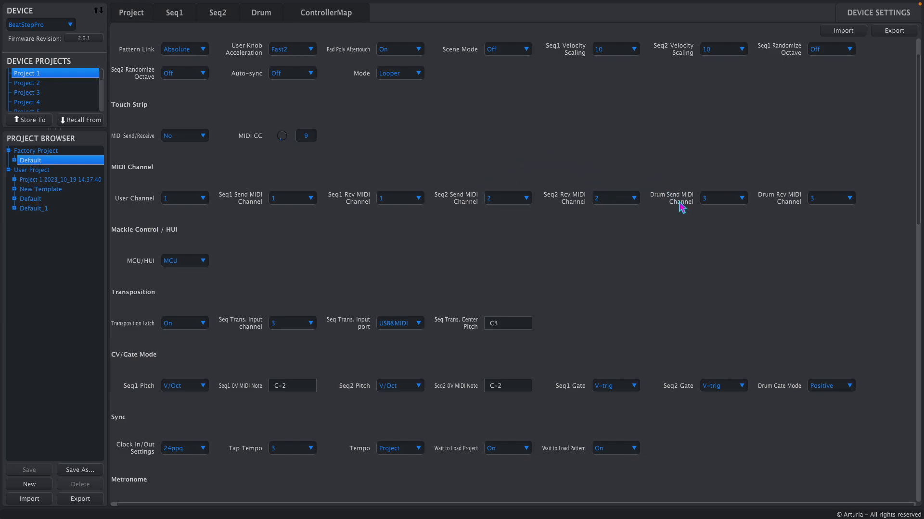
mouse_move(355, 189)
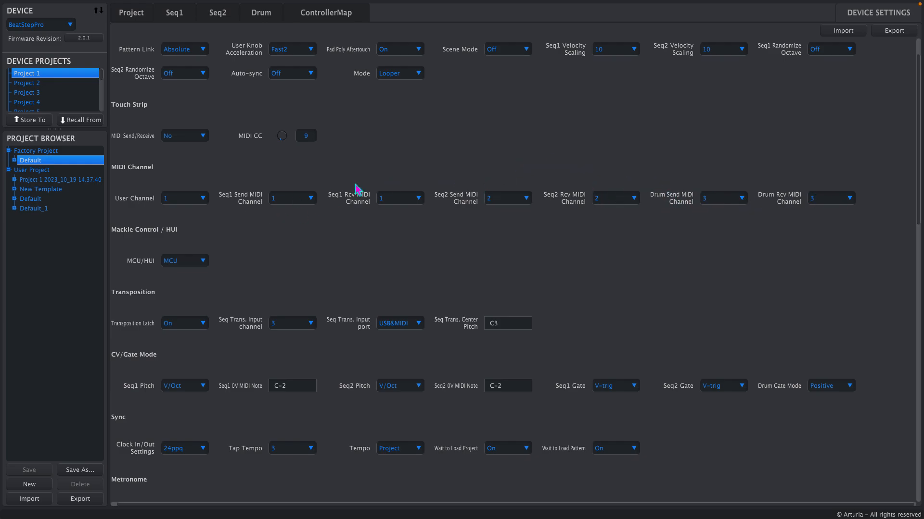
mouse_move(377, 197)
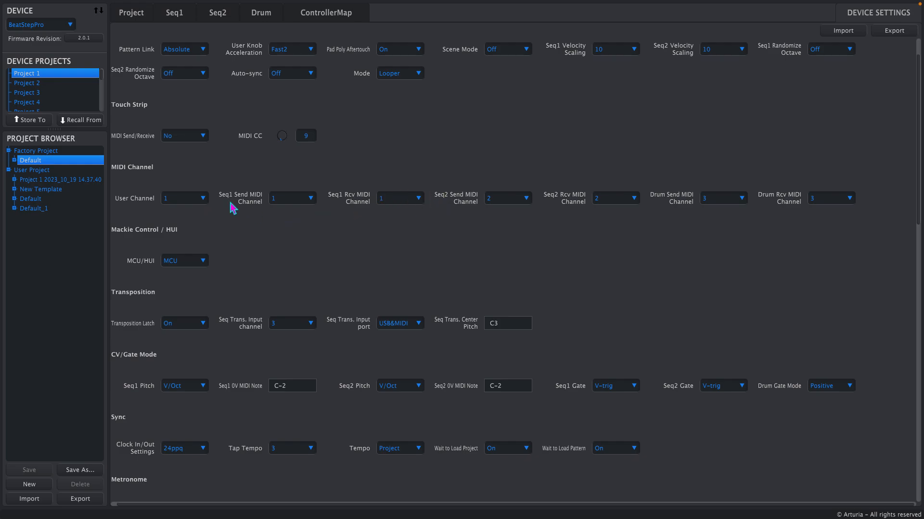
mouse_move(465, 169)
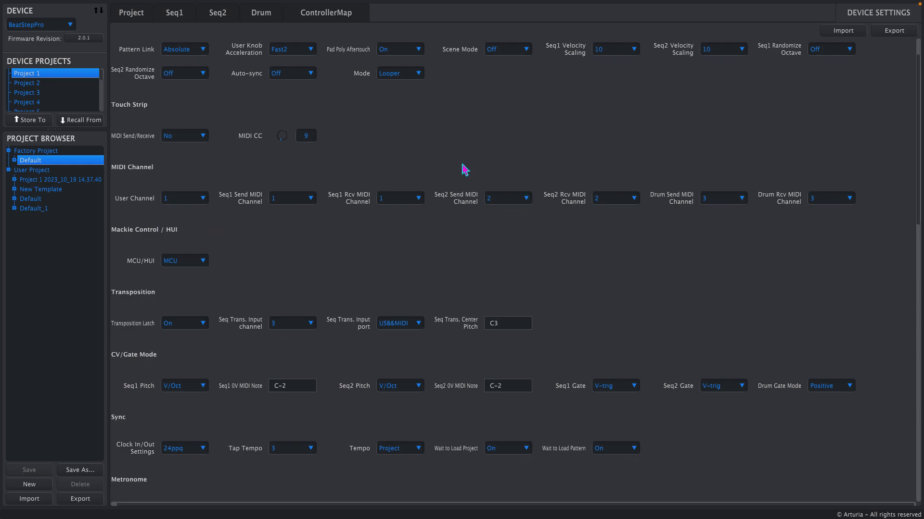
mouse_move(25, 211)
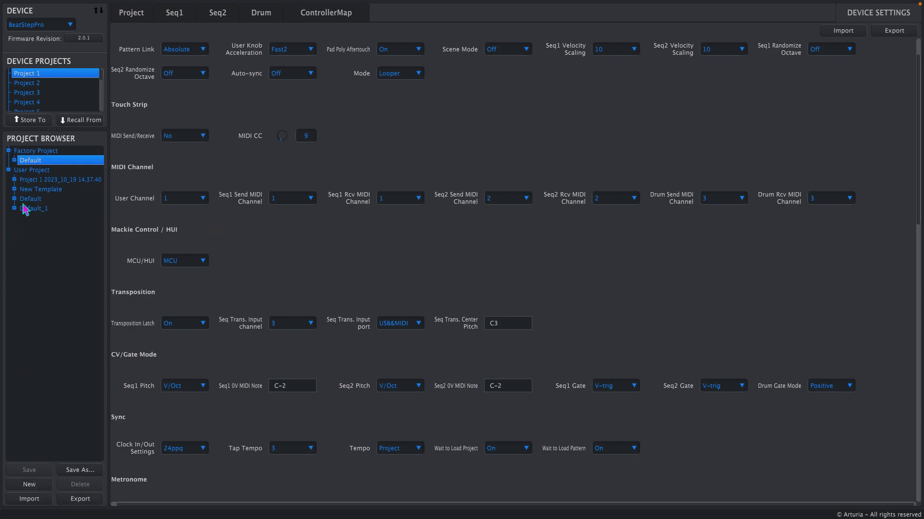
mouse_move(130, 216)
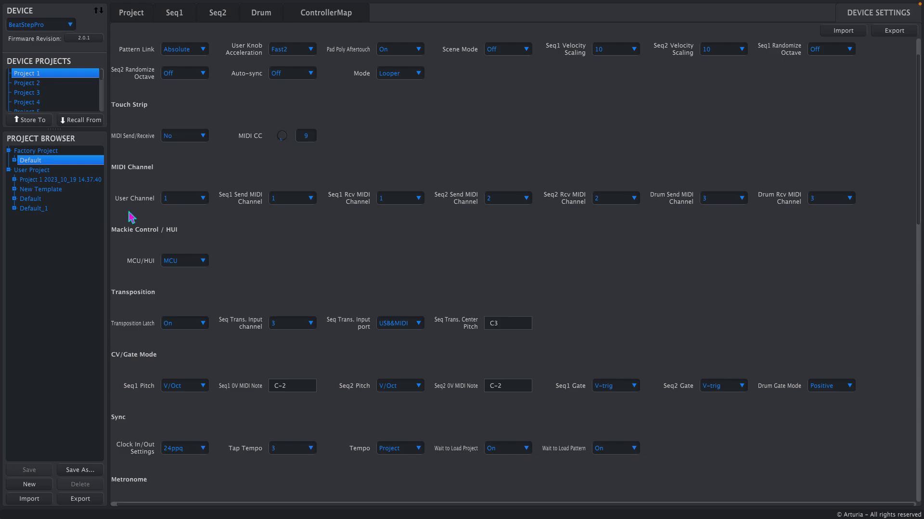
mouse_move(531, 185)
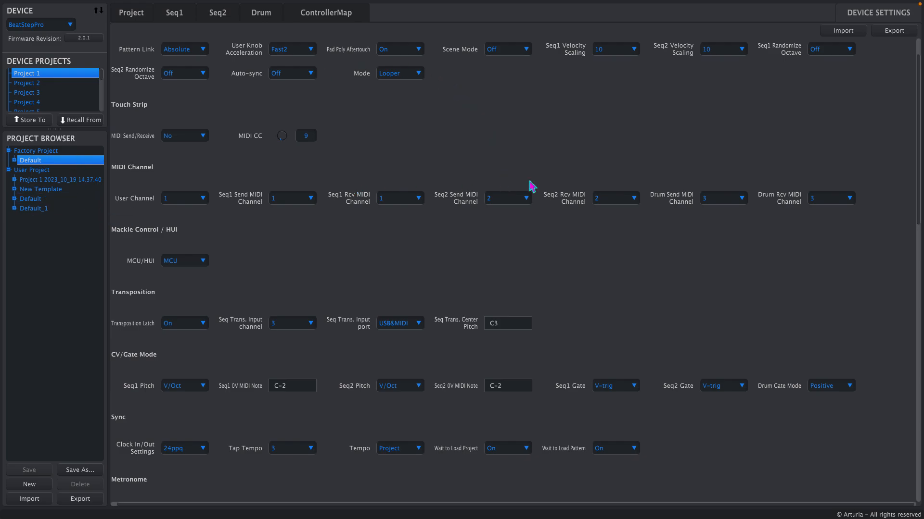
mouse_move(711, 108)
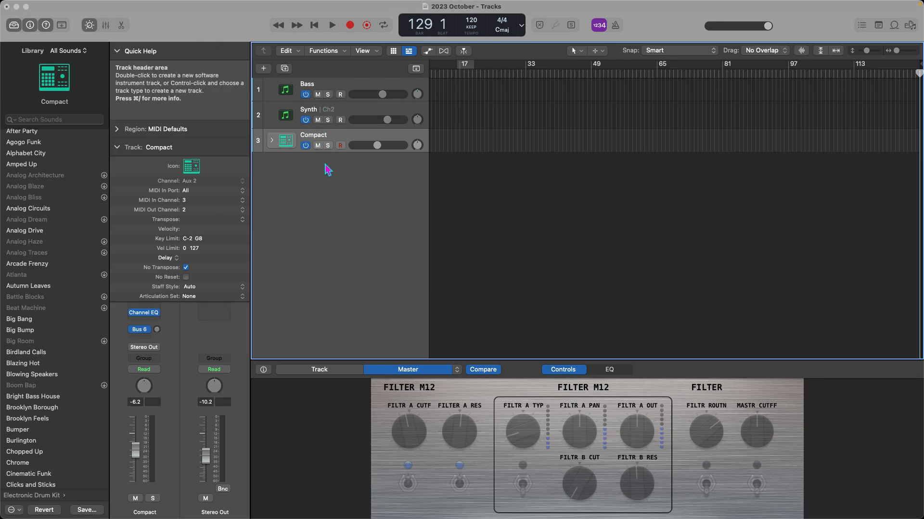
mouse_move(326, 163)
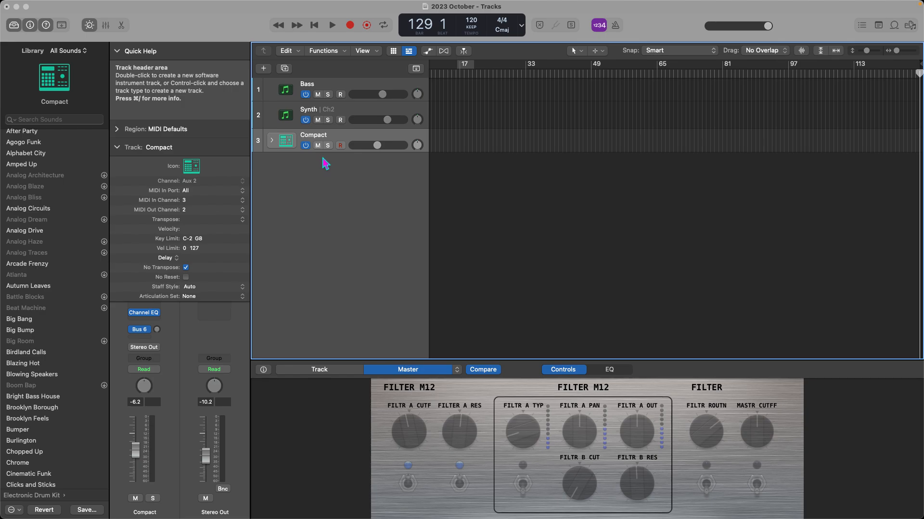
Test the Compact and Synth tracks from the controller and adjust the Master Volume slider.
left_click(307, 84)
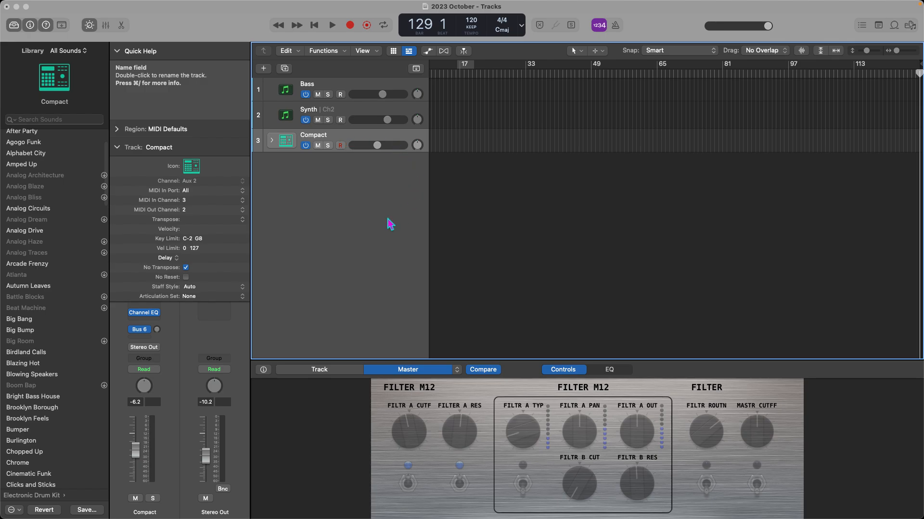
mouse_move(503, 172)
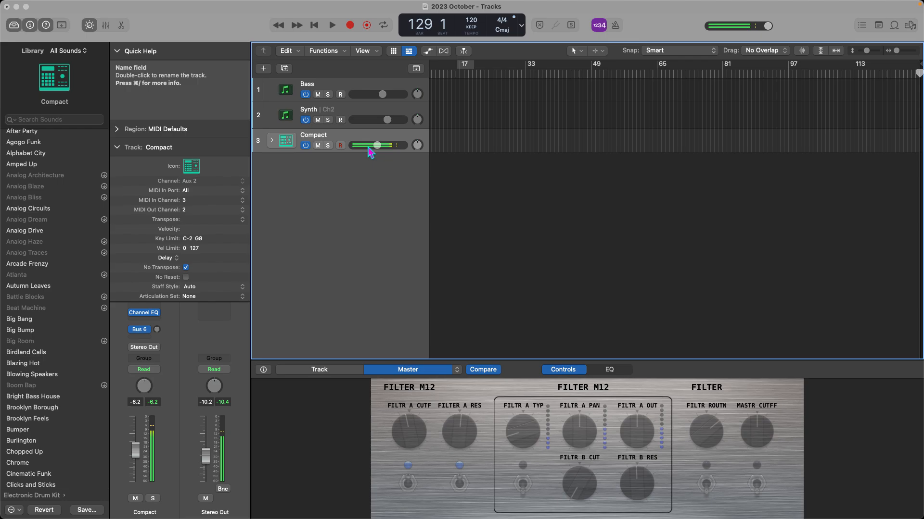
mouse_move(739, 26)
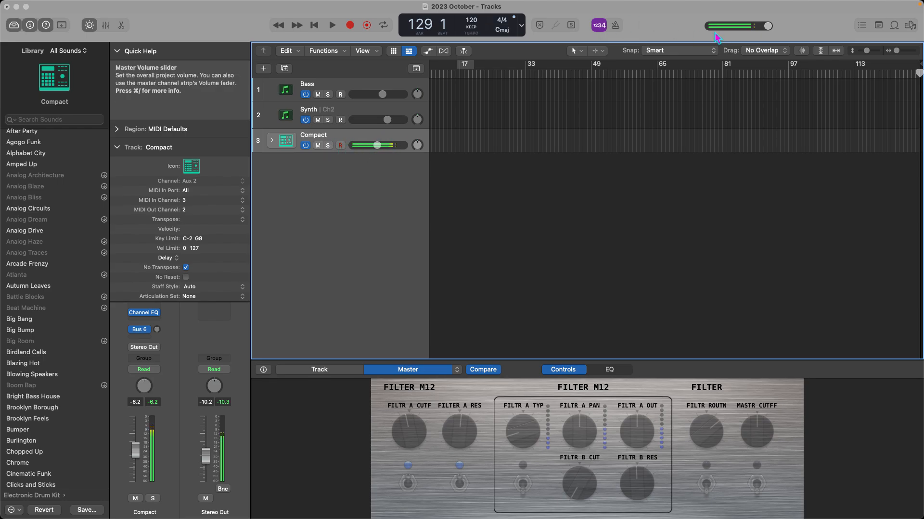
left_click_drag(758, 25, 763, 28)
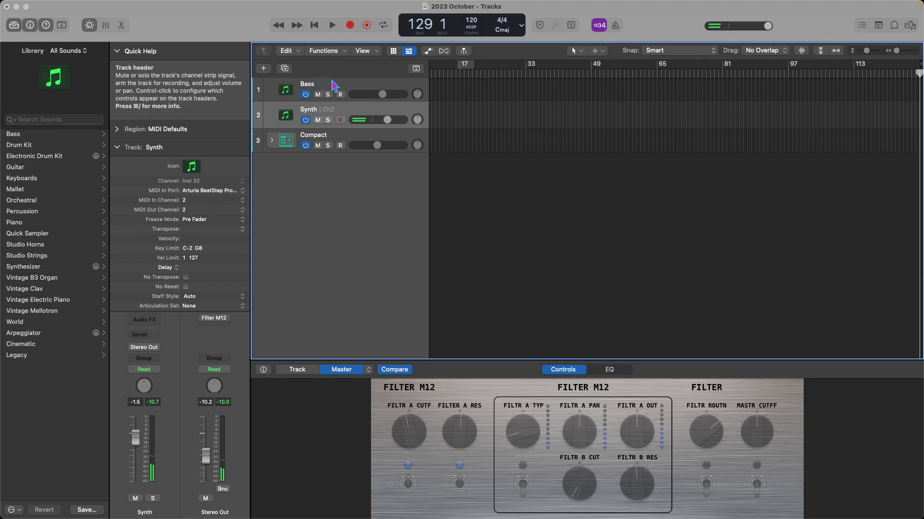
Set the Bass track's input to Arturia BeatStep Pro on MIDI channel 1.
left_click(308, 84)
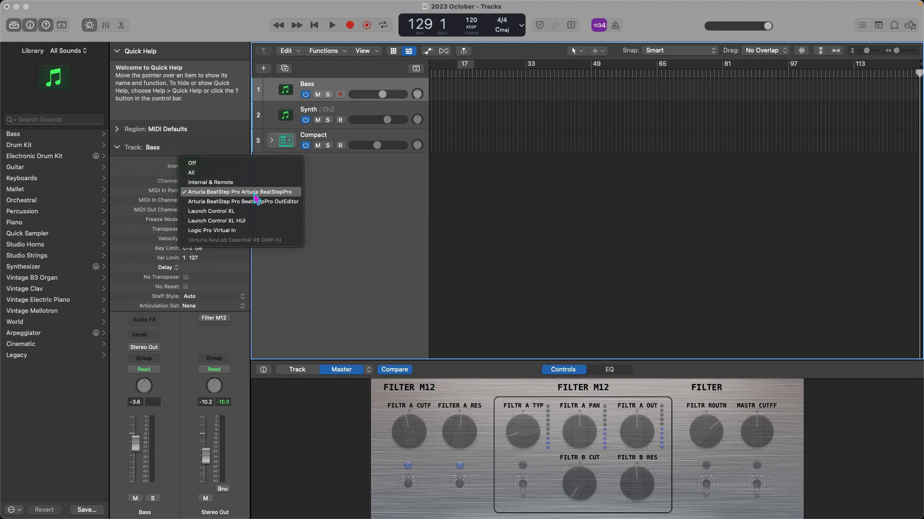
left_click(239, 191)
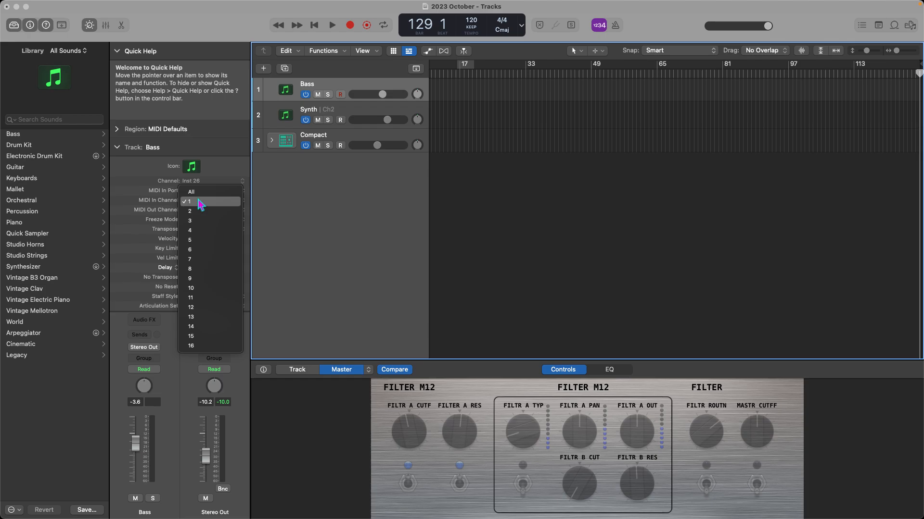
mouse_move(204, 208)
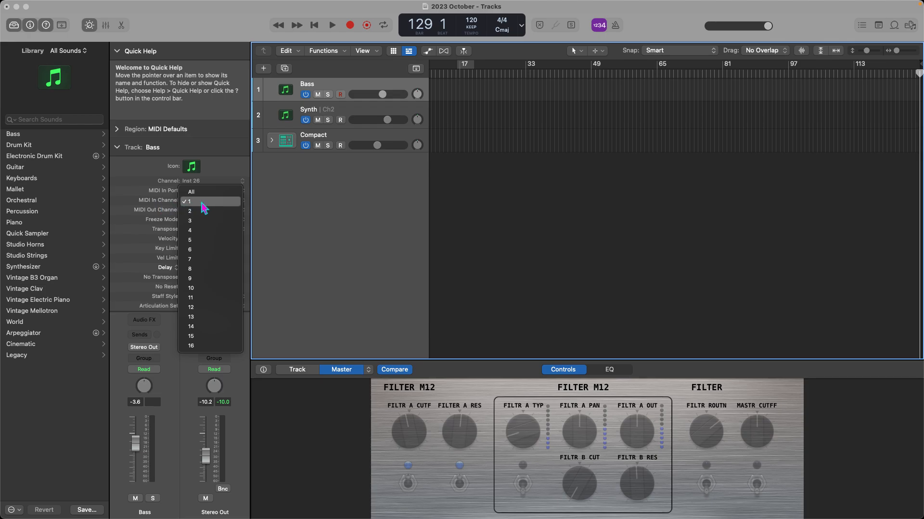
mouse_move(211, 211)
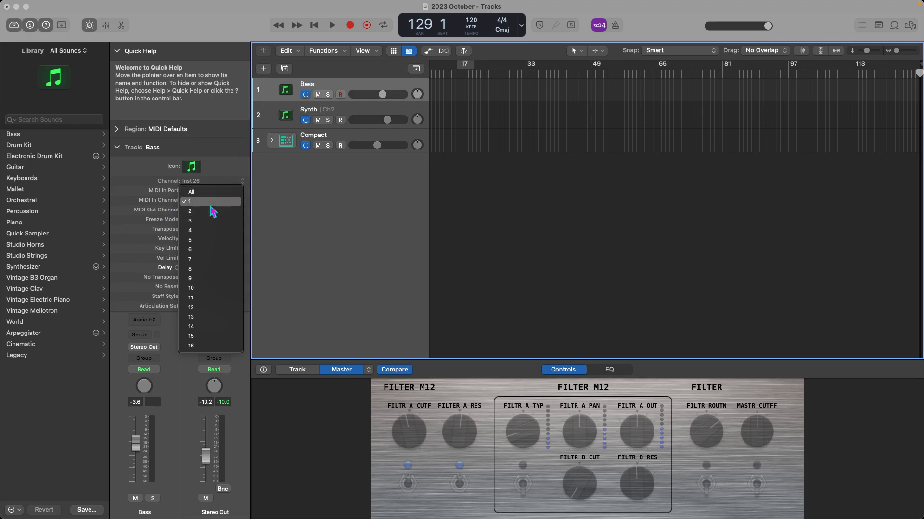
left_click(189, 201)
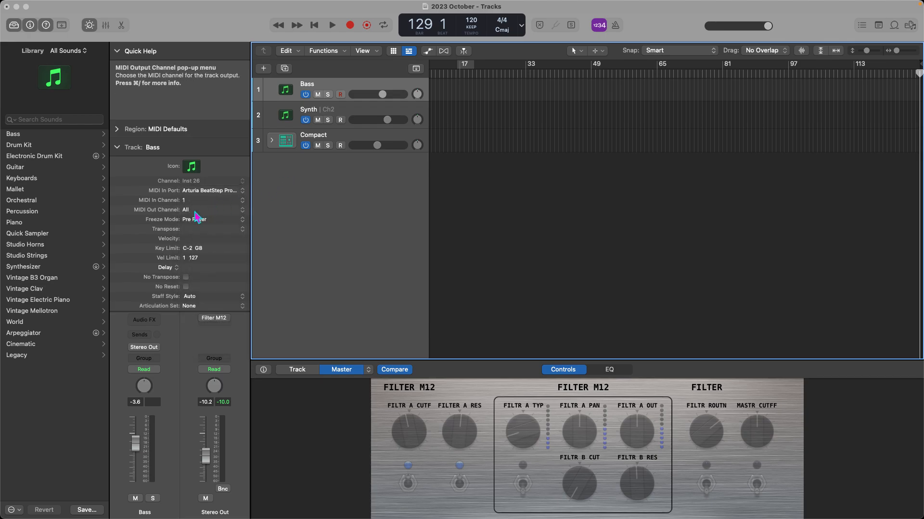
left_click(211, 210)
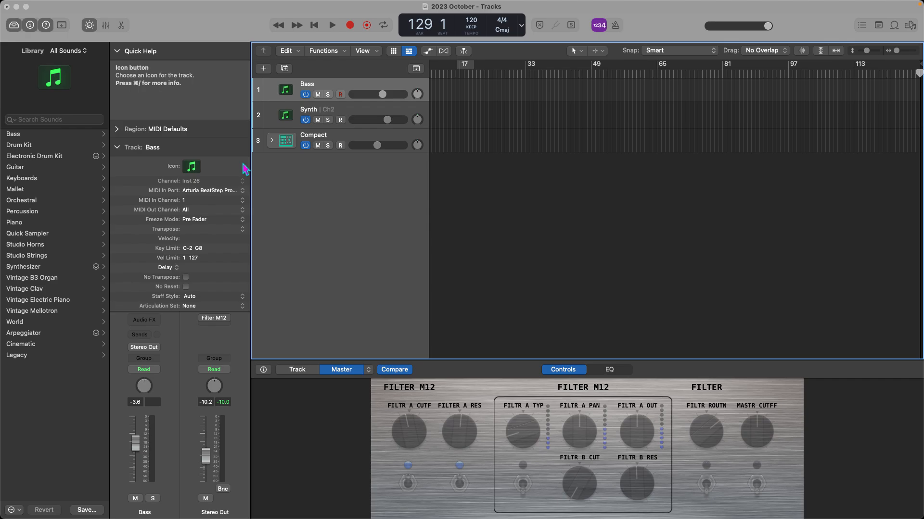
mouse_move(272, 115)
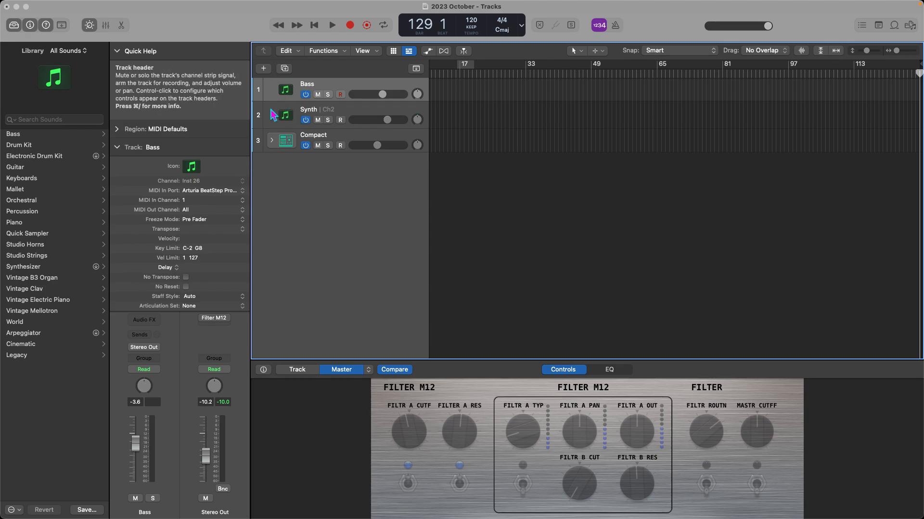
Set Synth to BeatStep Pro input; keep Compact on input channel 3 with output on All channels.
left_click(308, 109)
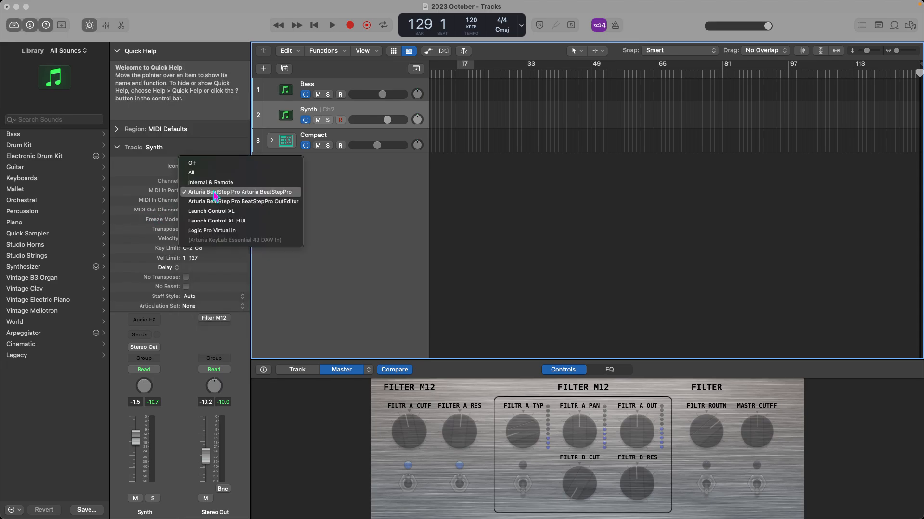
left_click(241, 192)
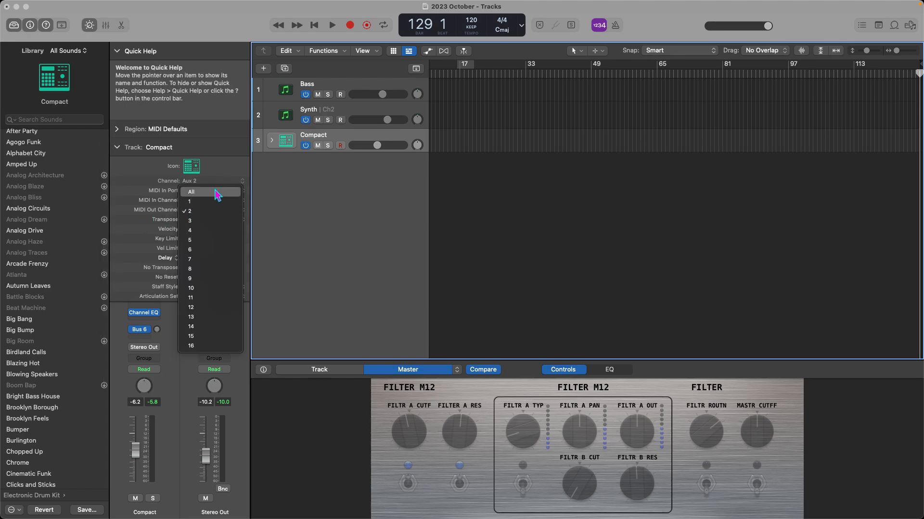
left_click(190, 220)
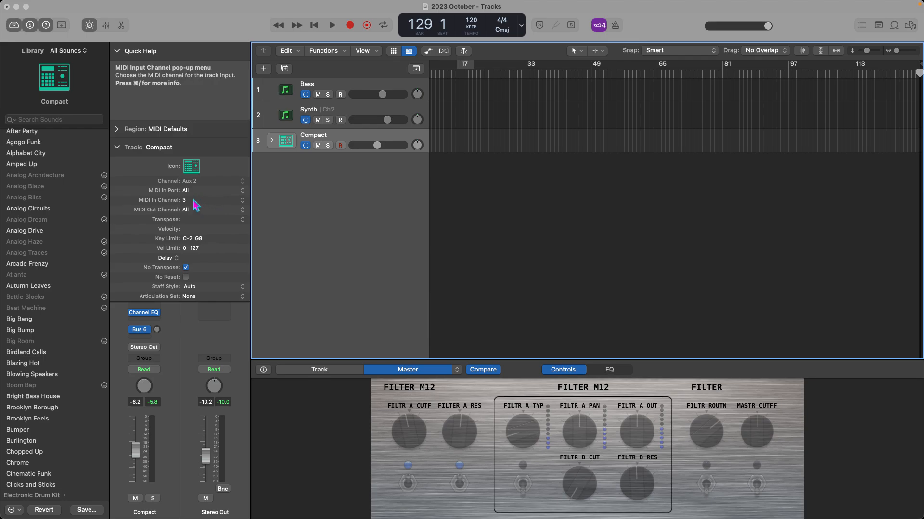
left_click(212, 200)
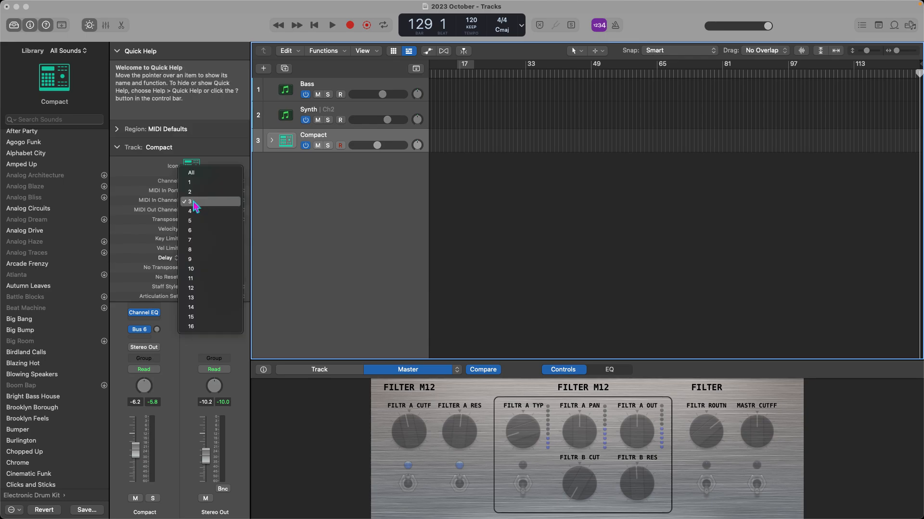
left_click(190, 201)
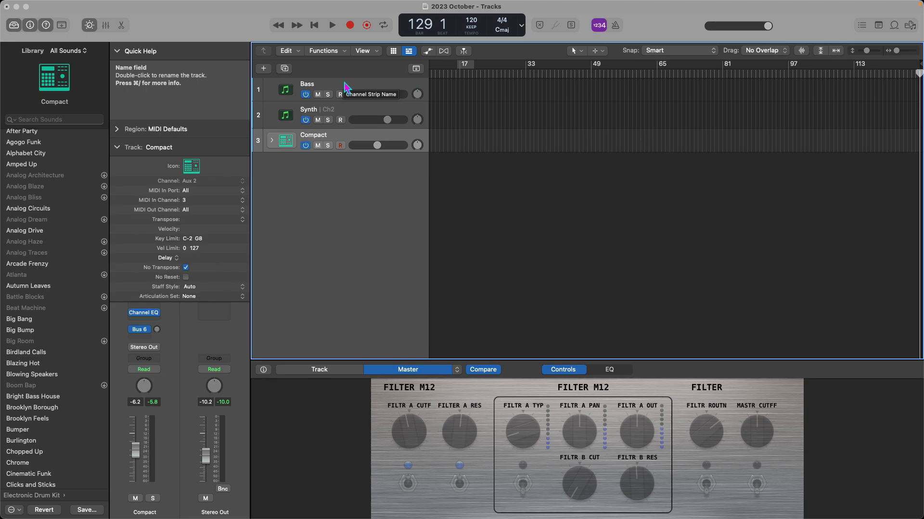
mouse_move(328, 95)
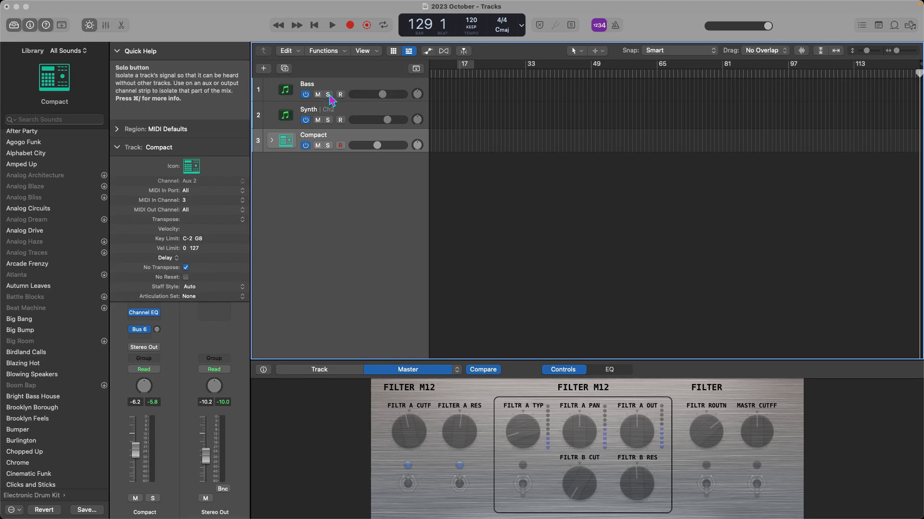
Record-arm the Bass, Synth and Compact tracks so all three sound from the controller.
left_click(331, 25)
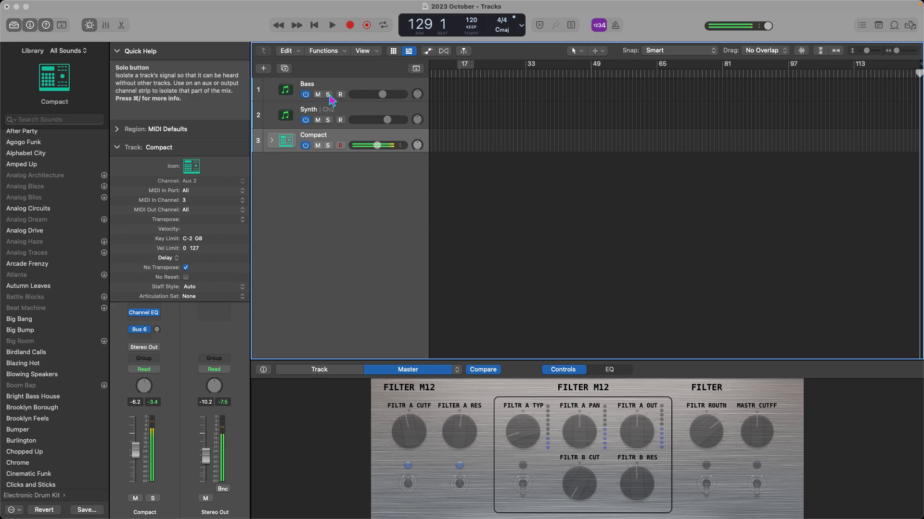
left_click(307, 84)
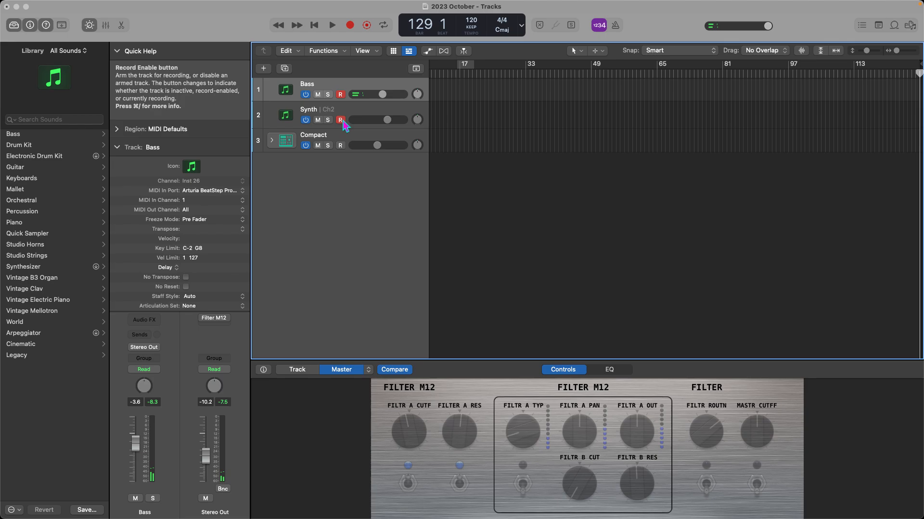
left_click(314, 135)
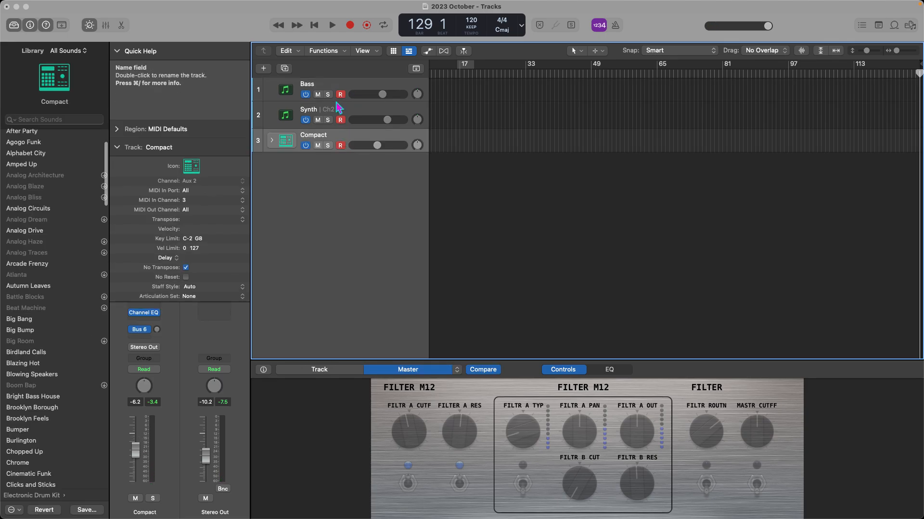
mouse_move(346, 111)
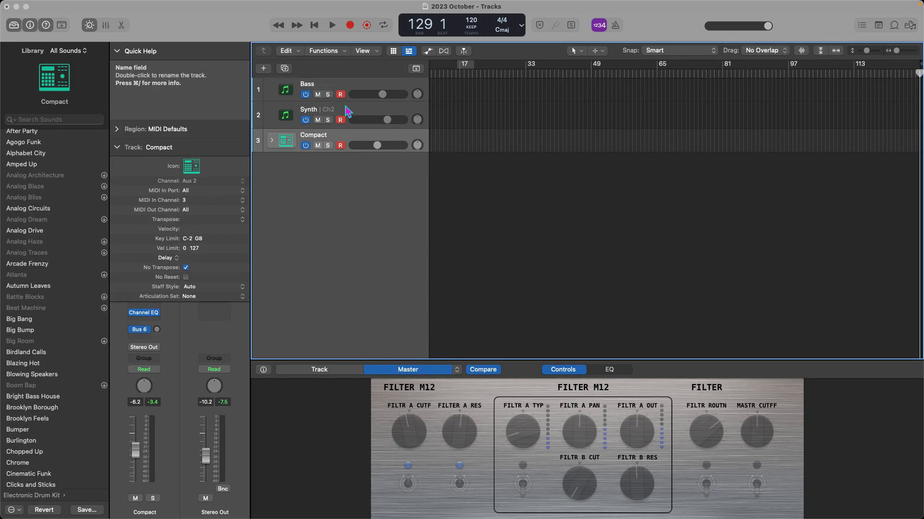
mouse_move(387, 119)
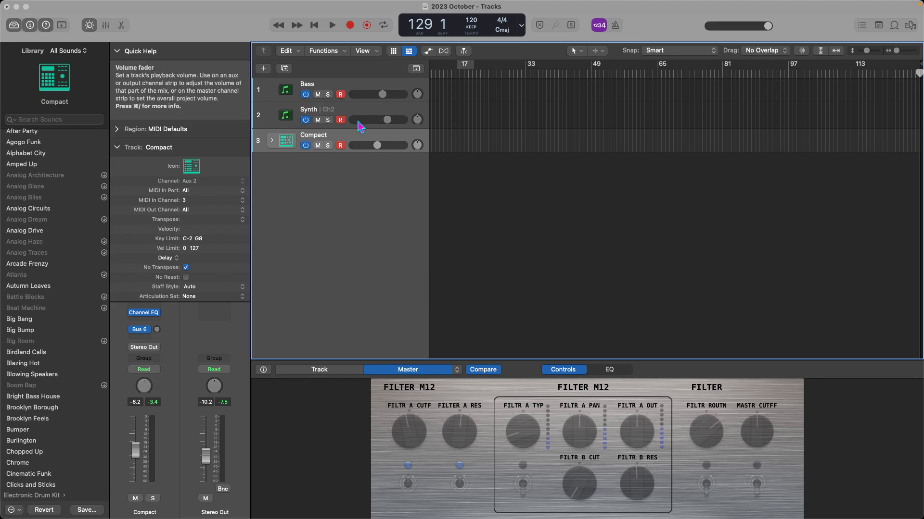
mouse_move(359, 145)
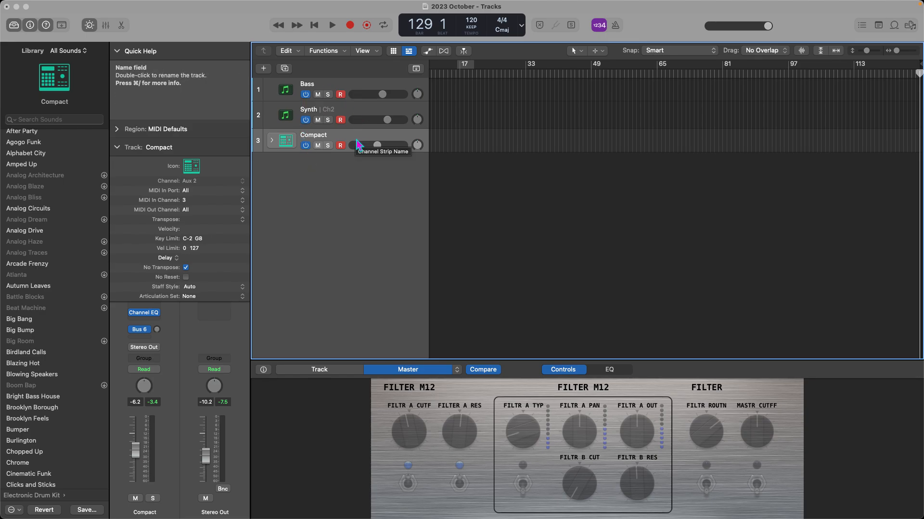
left_click(331, 25)
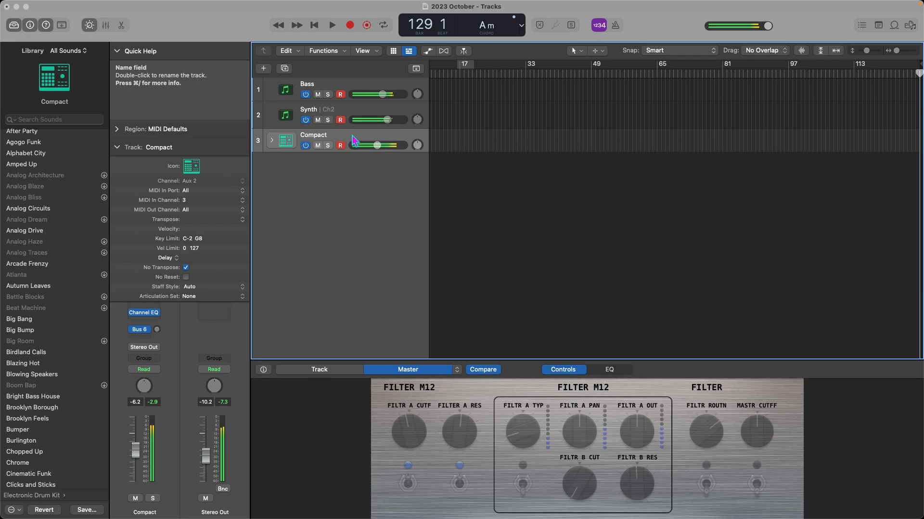
mouse_move(341, 120)
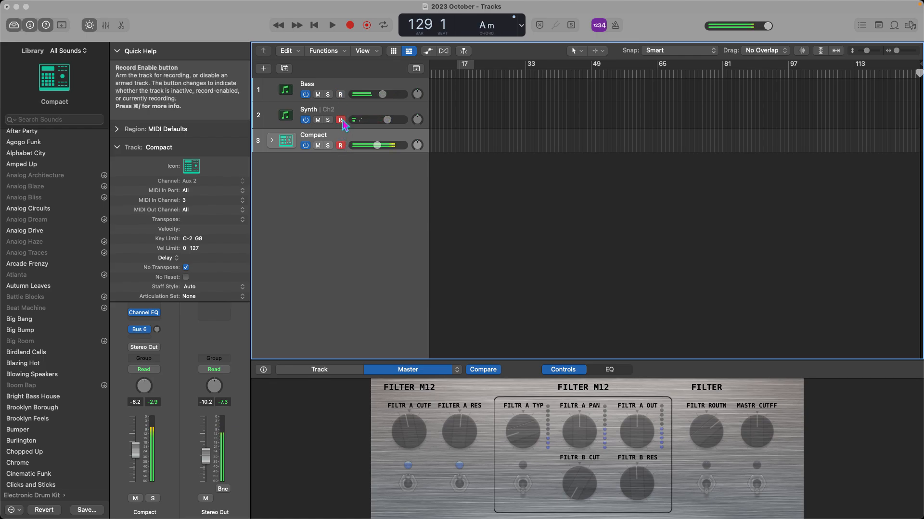
Disable record enable on the Synth track.
left_click(340, 94)
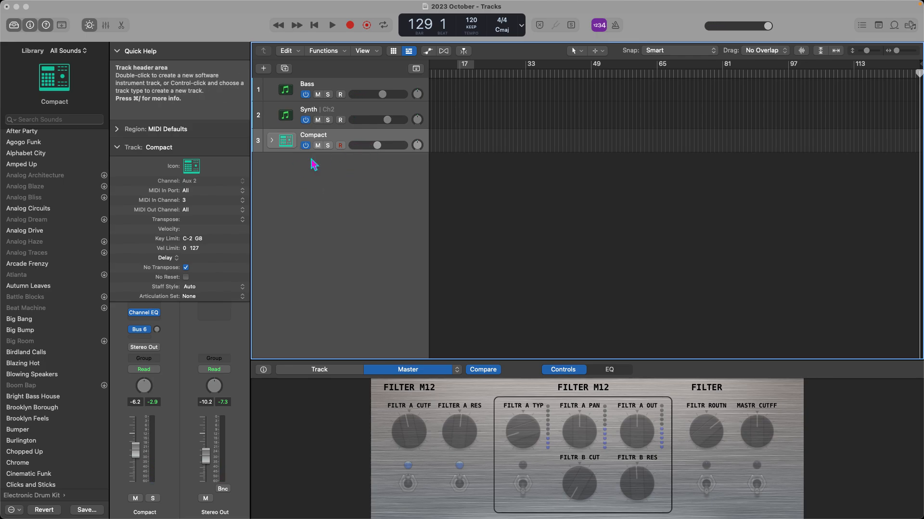
mouse_move(437, 166)
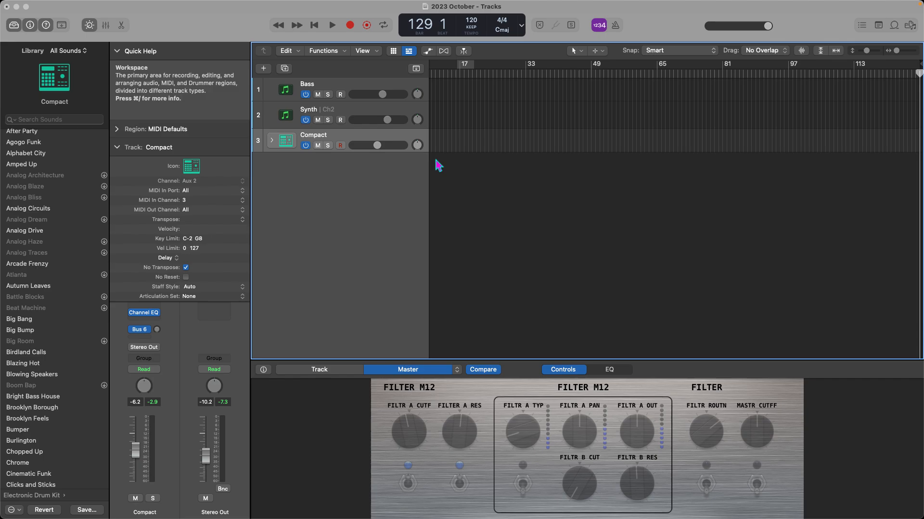